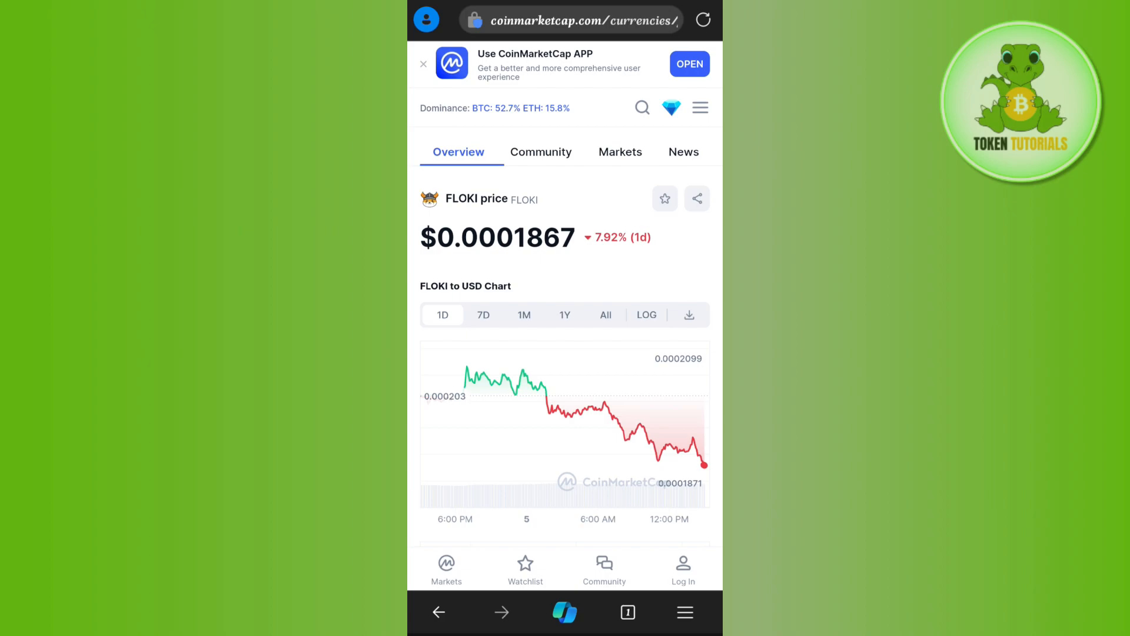
Step: Search CoinMarketCap for "Minereum" to reach the MNE price page
{"action": "left_click", "coordinate": [642, 107]}
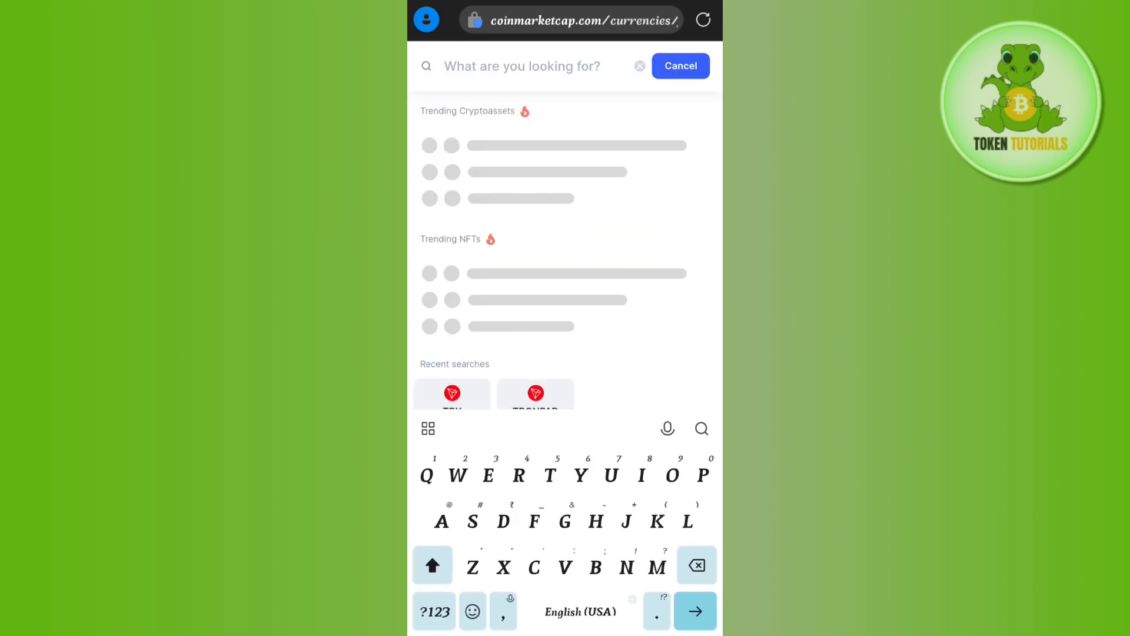
{"action": "type", "text": "Mi"}
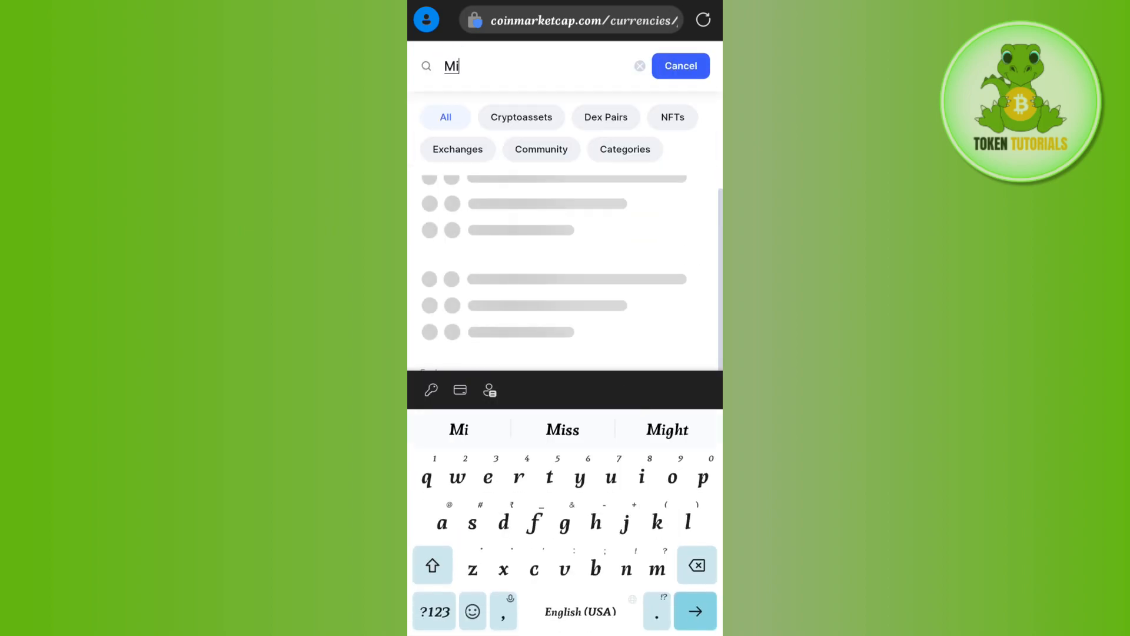
{"action": "type", "text": "ner"}
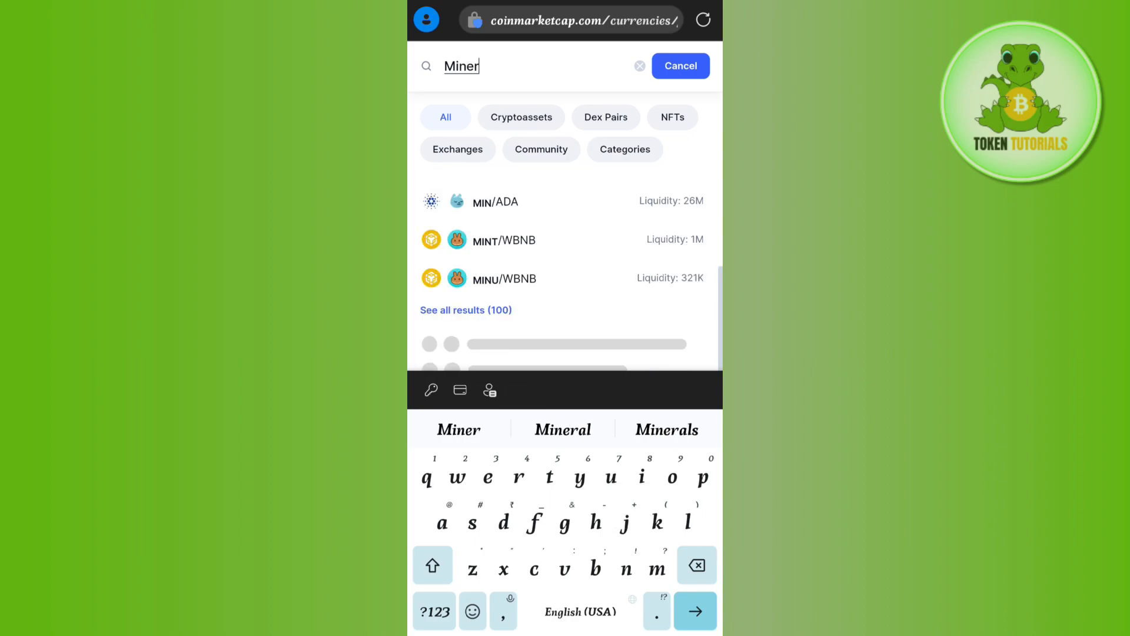
{"action": "type", "text": "eum"}
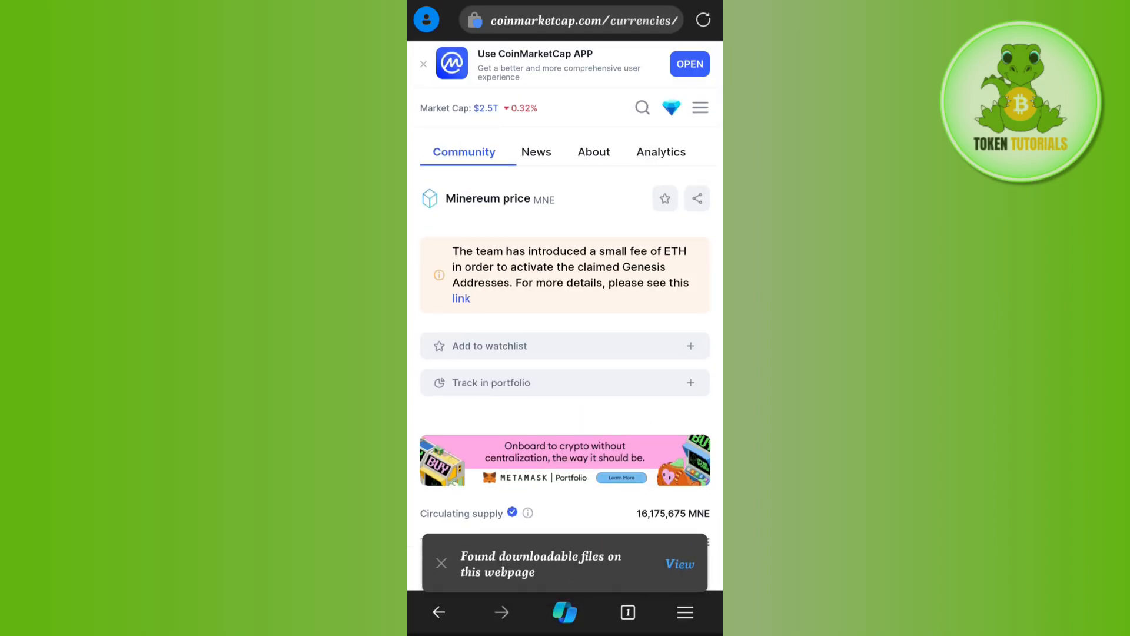
Step: Copy Minereum's Ethereum contract address from the Contracts section, dismissing the download notice
{"action": "scroll", "scroll_direction": "down", "scroll_amount": 3}
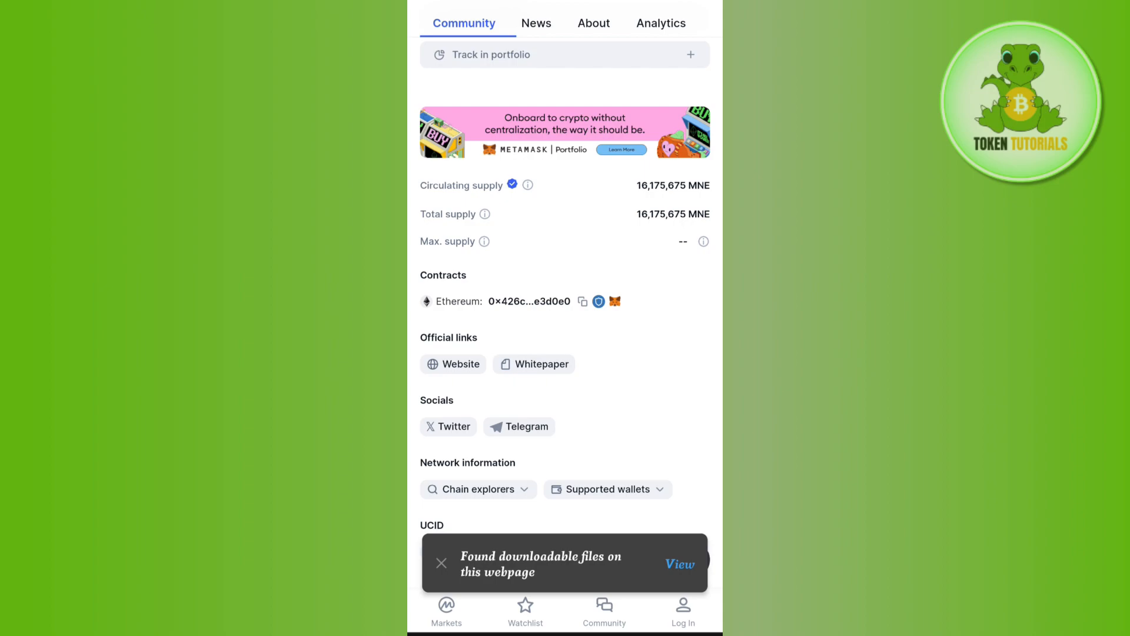
{"action": "left_click", "coordinate": [441, 564]}
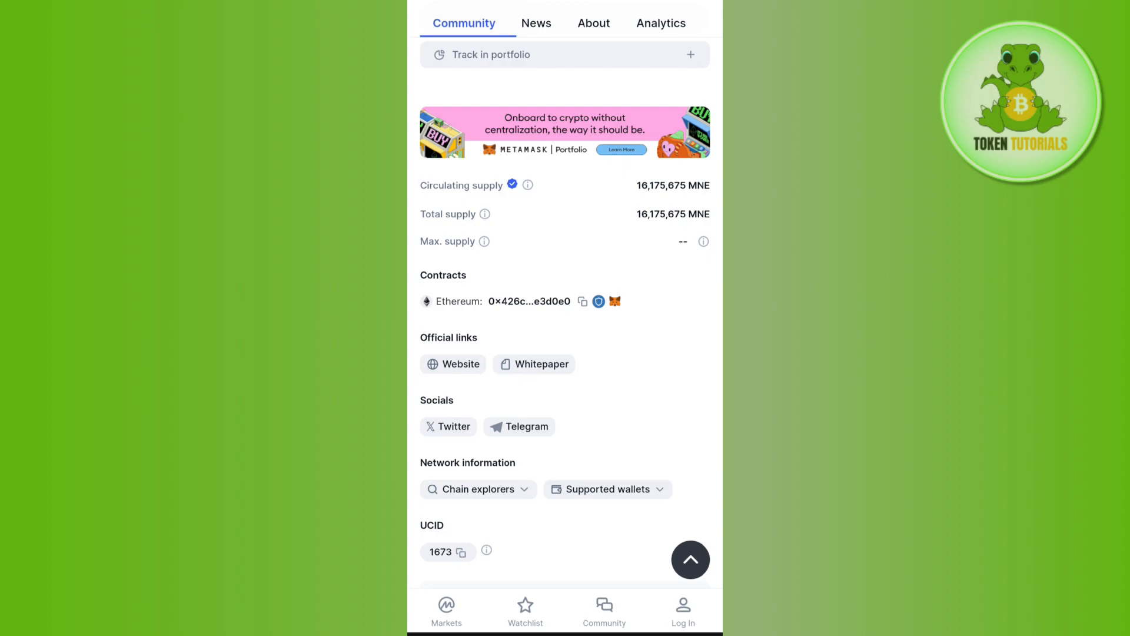
{"action": "left_click", "coordinate": [583, 302]}
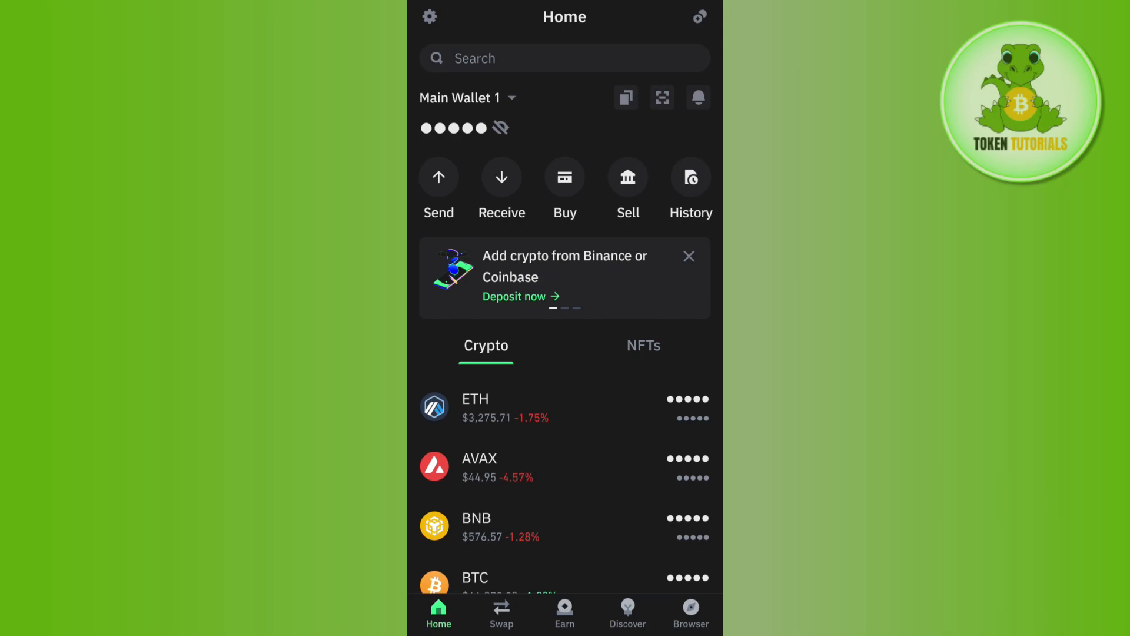
Step: Launch PancakeSwap from the DeFi list in Trust Wallet's dApp browser
{"action": "left_click", "coordinate": [690, 613]}
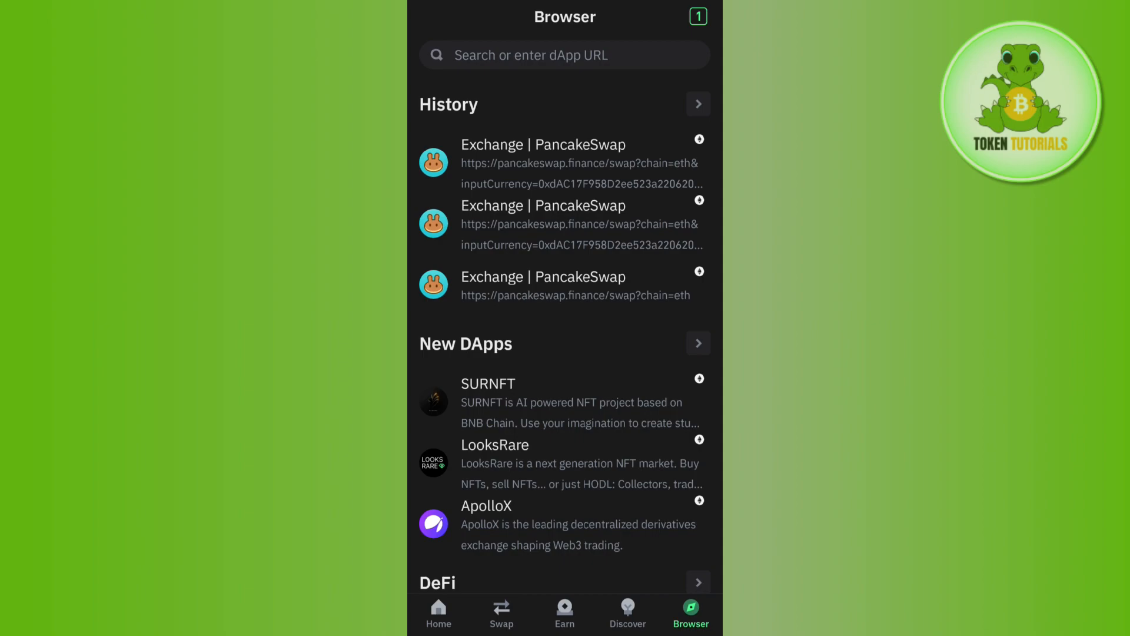
{"action": "scroll", "scroll_direction": "down", "scroll_amount": 3}
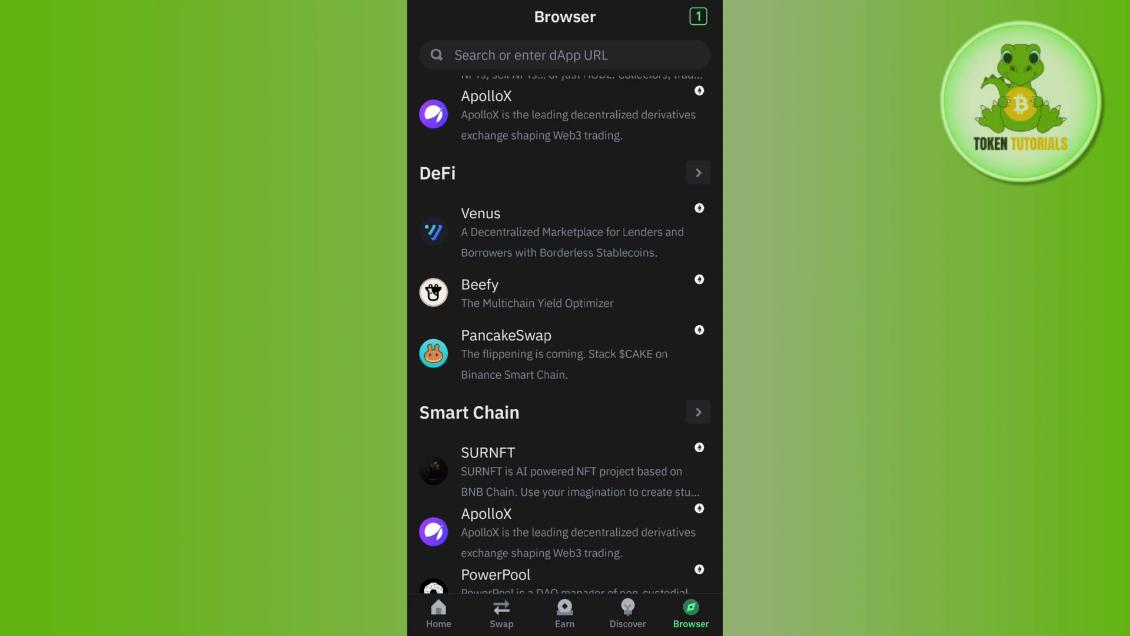
{"action": "left_click", "coordinate": [507, 335]}
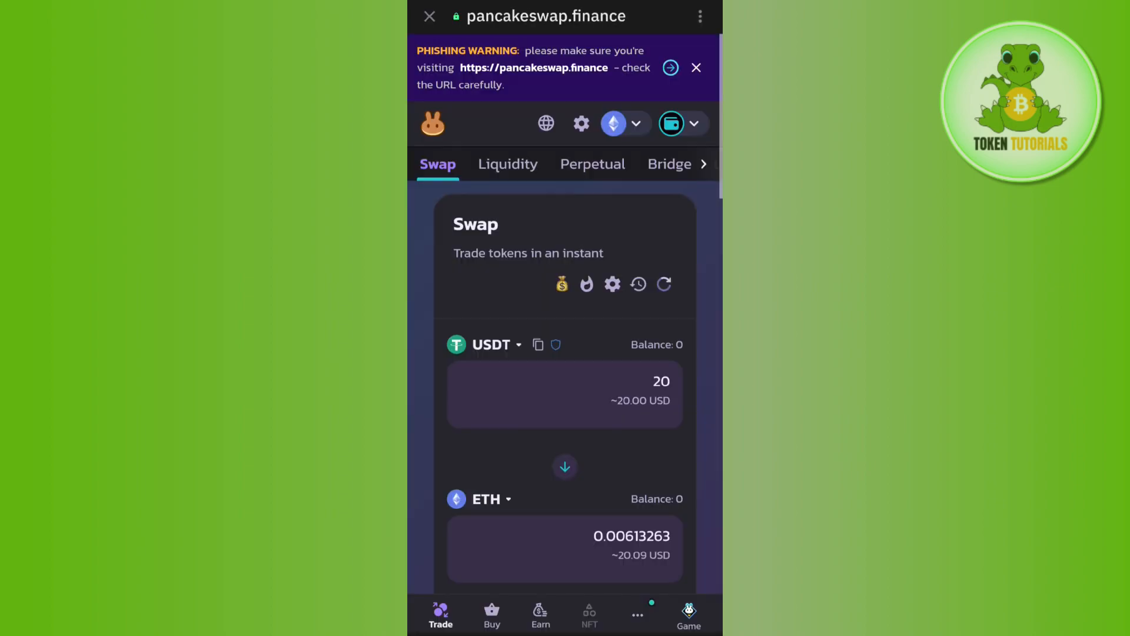
Step: Paste Minereum's contract address into the sell-token selector to surface MNE
{"action": "left_click", "coordinate": [663, 283]}
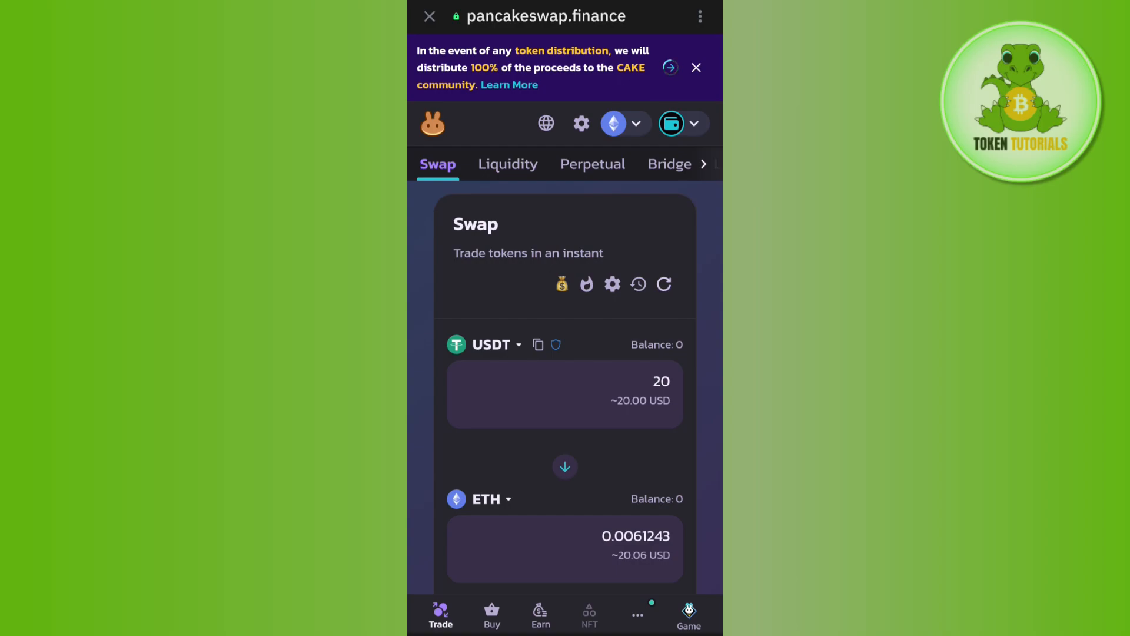
{"action": "left_click", "coordinate": [668, 68]}
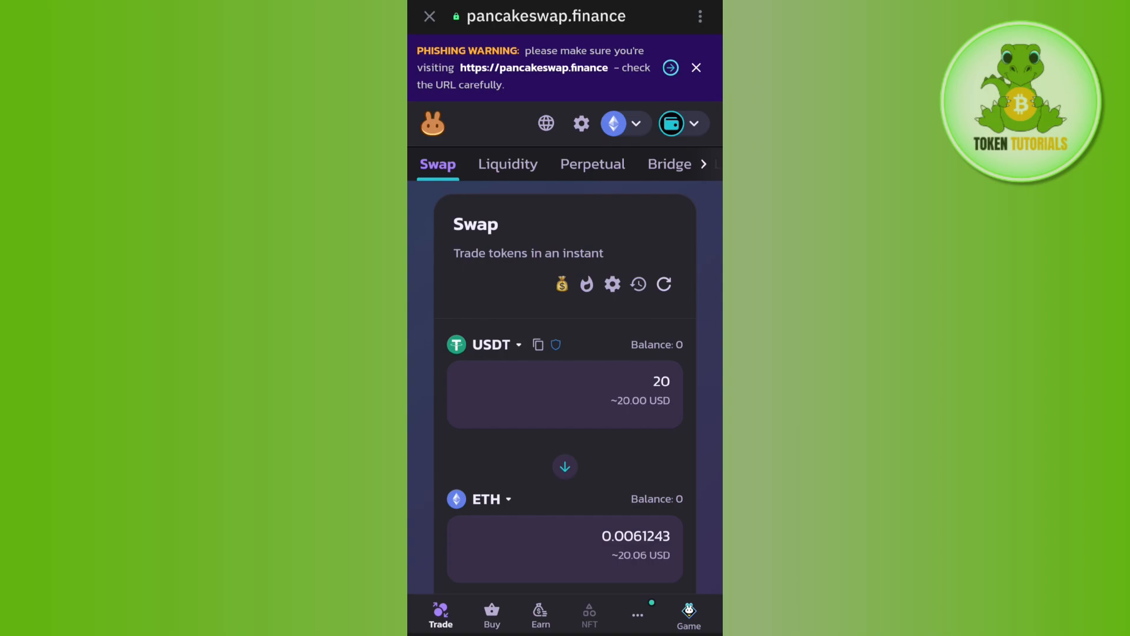
{"action": "scroll", "scroll_direction": "down", "scroll_amount": 3}
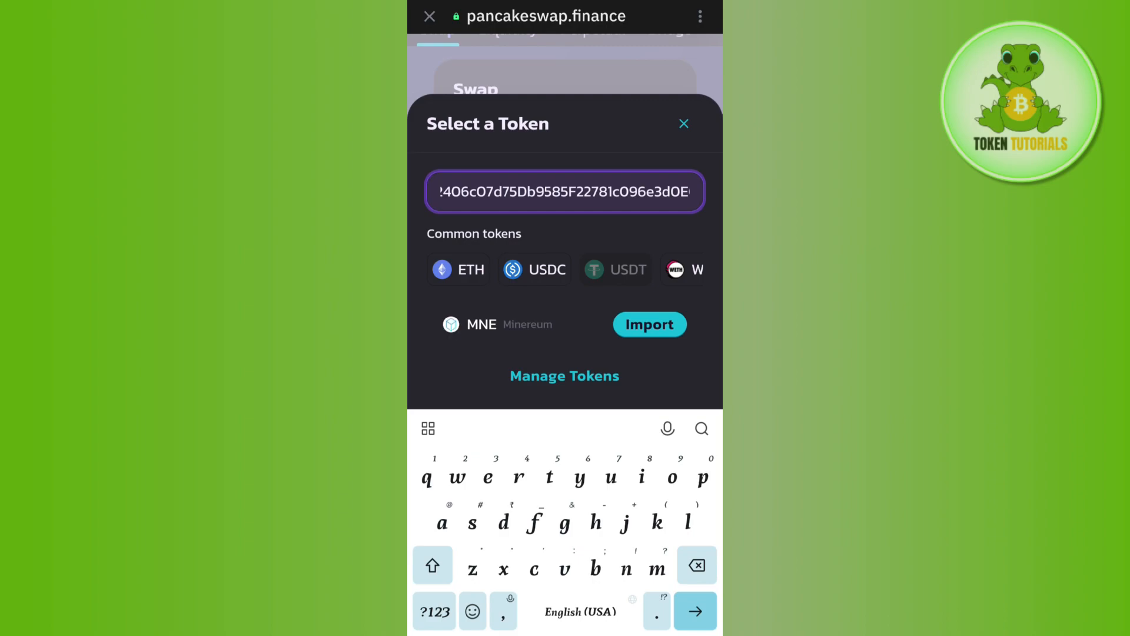
Step: Import MNE (Minereum), acknowledging the risk and confirming with Proceed
{"action": "left_click", "coordinate": [648, 325]}
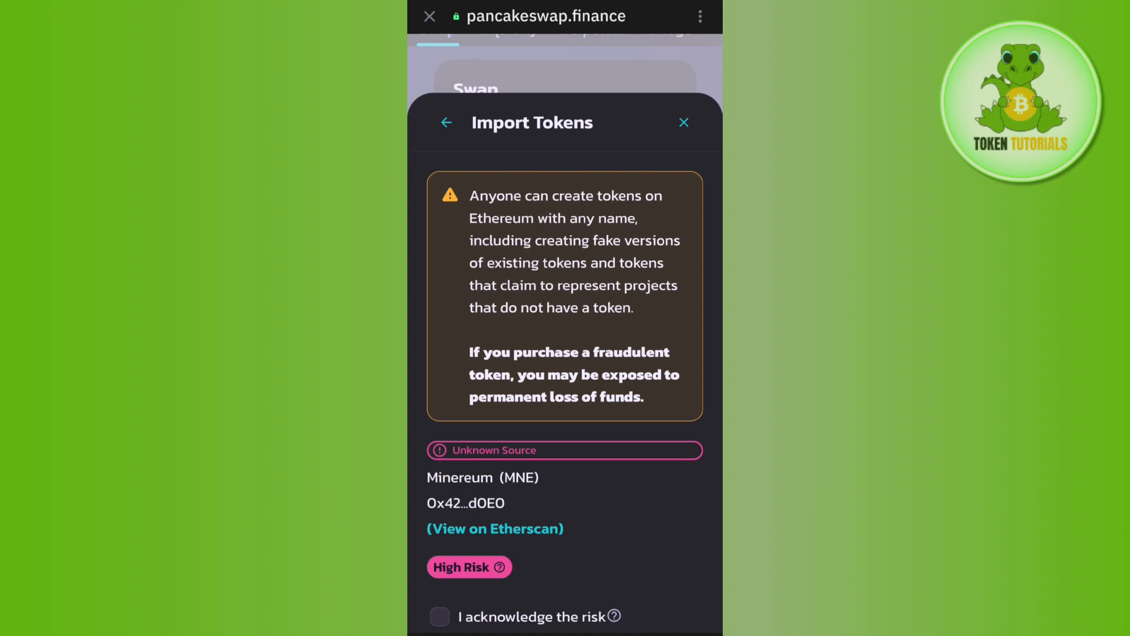
{"action": "scroll", "scroll_direction": "down", "scroll_amount": 3}
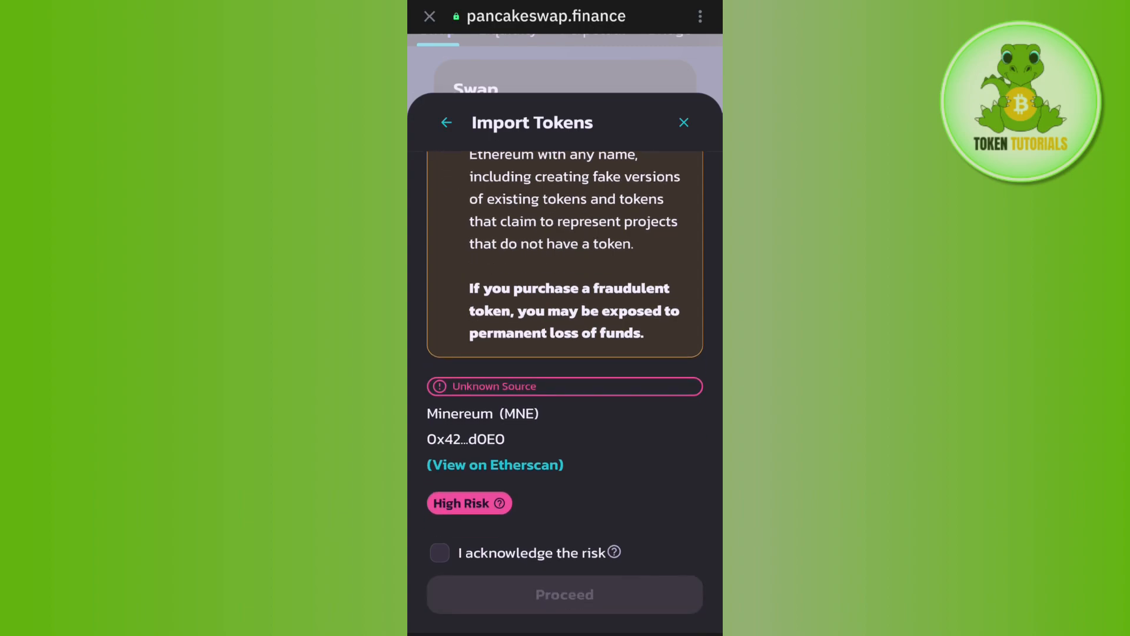
{"action": "left_click", "coordinate": [439, 552]}
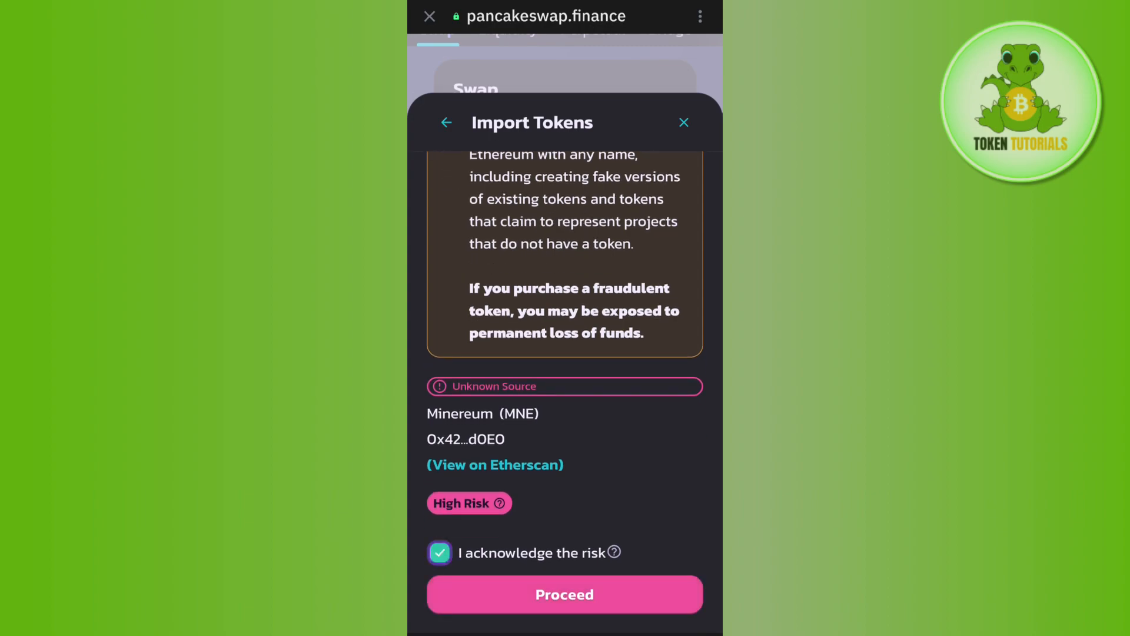
{"action": "left_click", "coordinate": [565, 594]}
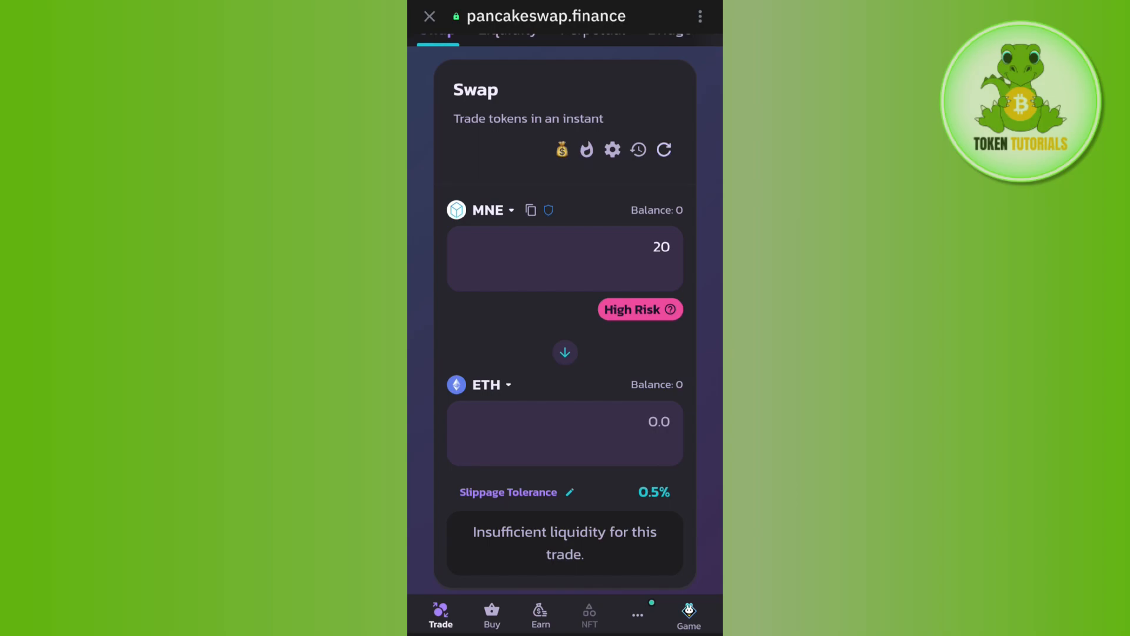
{"action": "scroll", "scroll_direction": "down", "scroll_amount": 3}
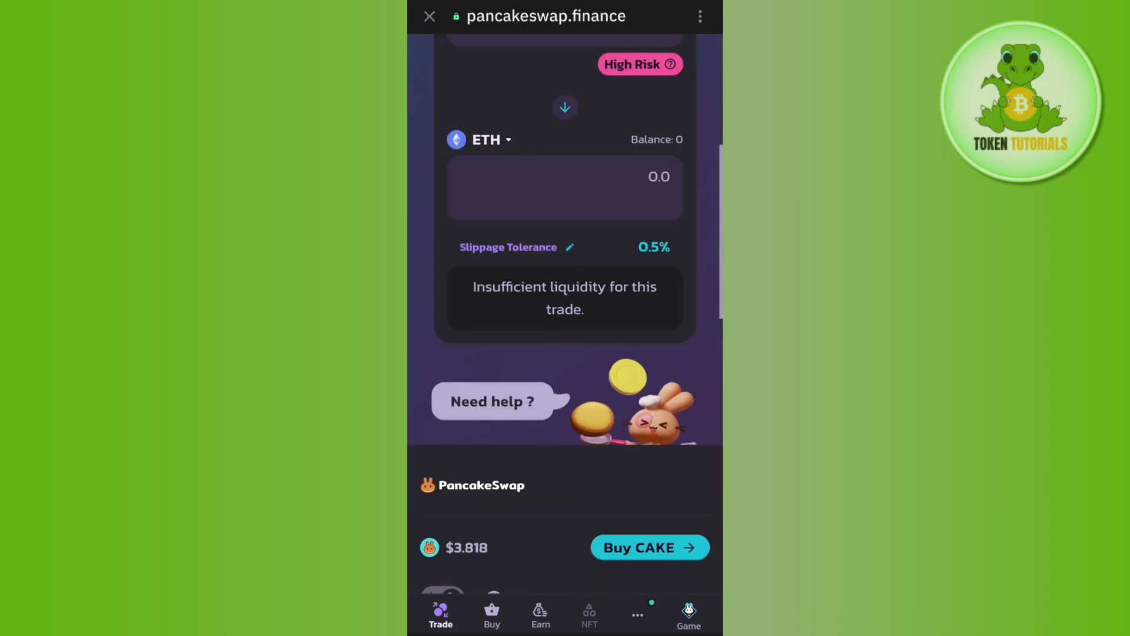
{"action": "scroll", "scroll_direction": "up", "scroll_amount": 3}
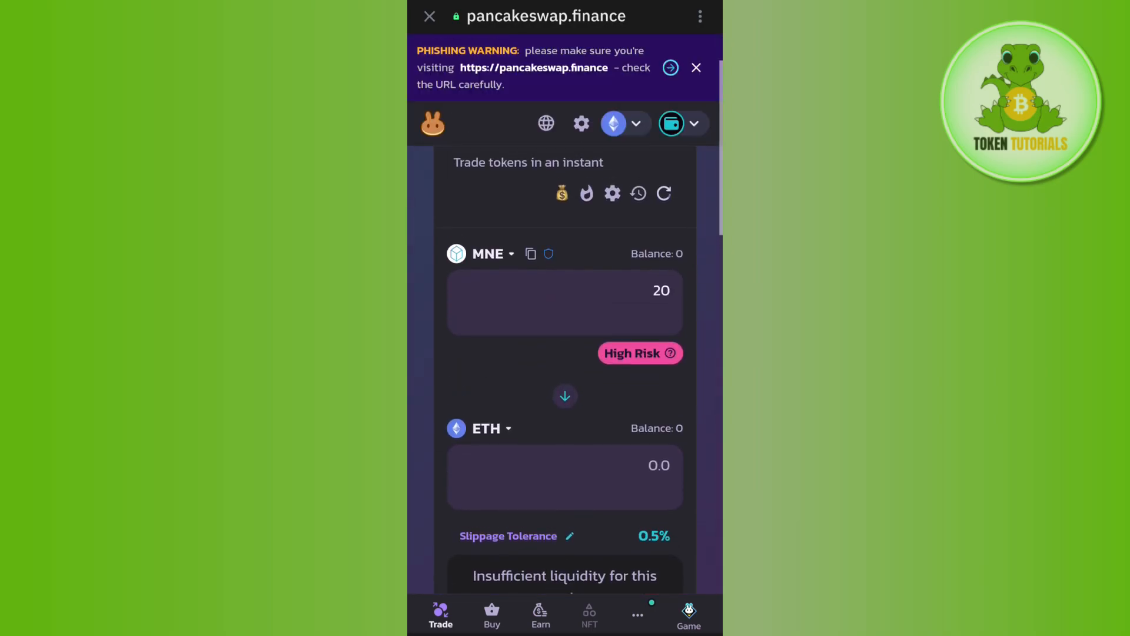